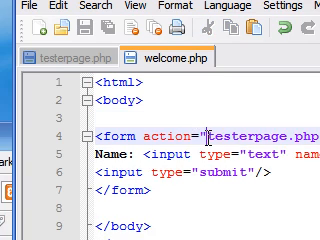
{"action": "scroll", "scroll_direction": "right", "scroll_amount": 3}
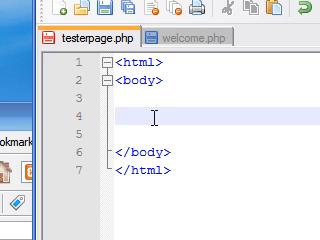
{"action": "type", "text": "<"}
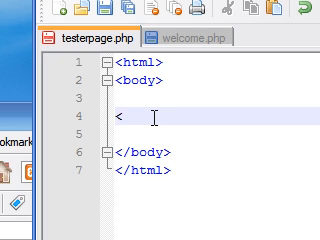
{"action": "type", "text": "?"}
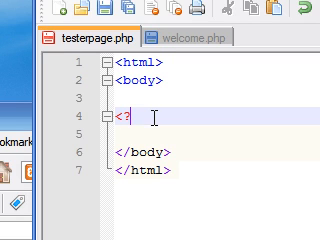
{"action": "type", "text": "php"}
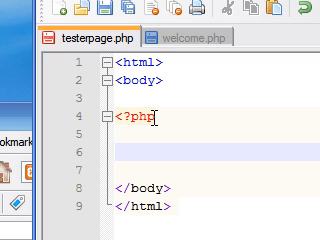
{"action": "type", "text": "?>"}
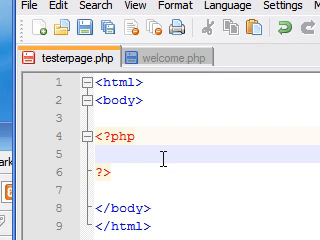
{"action": "type", "text": "echo"}
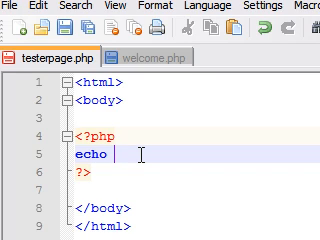
{"action": "type", "text": "$"}
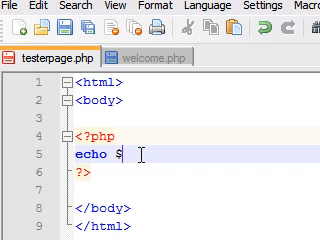
{"action": "type", "text": "_E"}
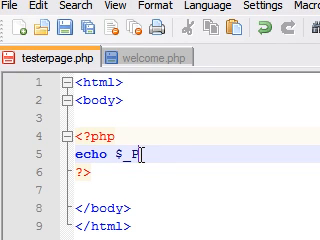
{"action": "type", "text": "OST"}
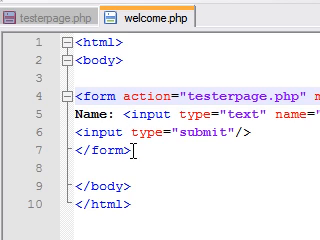
{"action": "scroll", "scroll_direction": "right", "scroll_amount": 3}
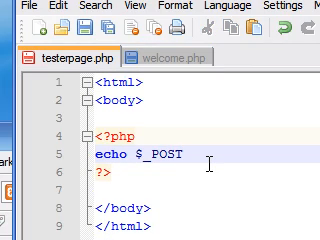
{"action": "type", "text": "["}
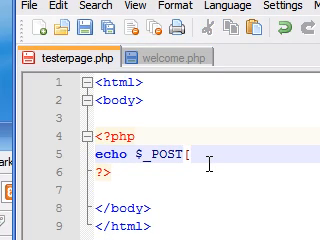
{"action": "type", "text": "\"n"}
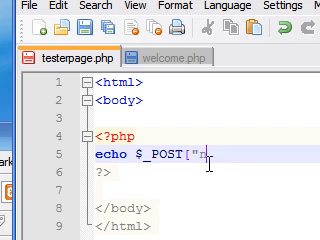
{"action": "type", "text": "name"}
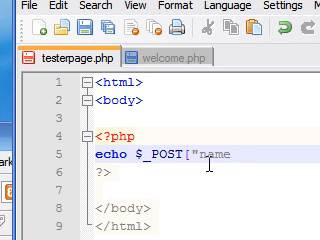
{"action": "type", "text": "\"}"}
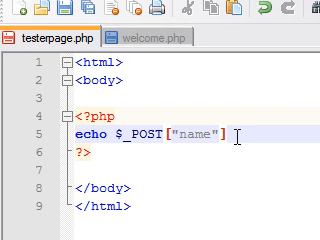
{"action": "type", "text": ";"}
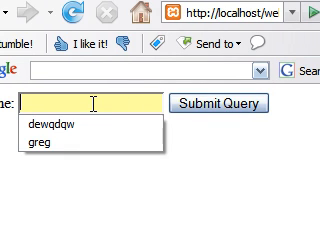
{"action": "type", "text": "Da"}
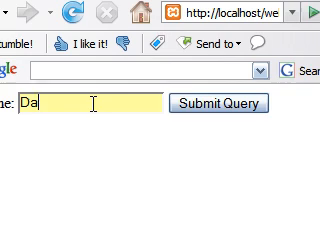